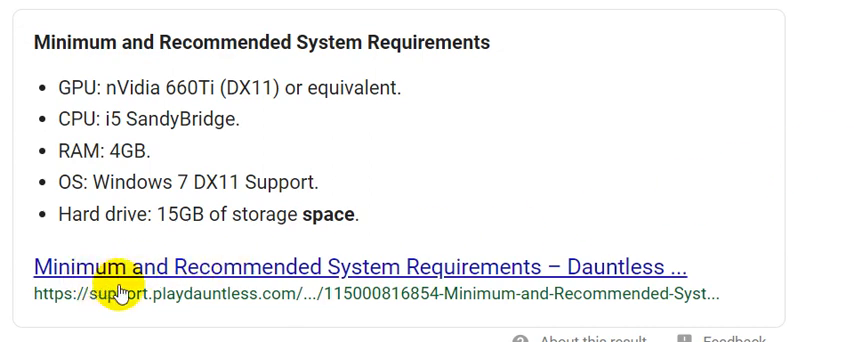
mouse_move(610, 266)
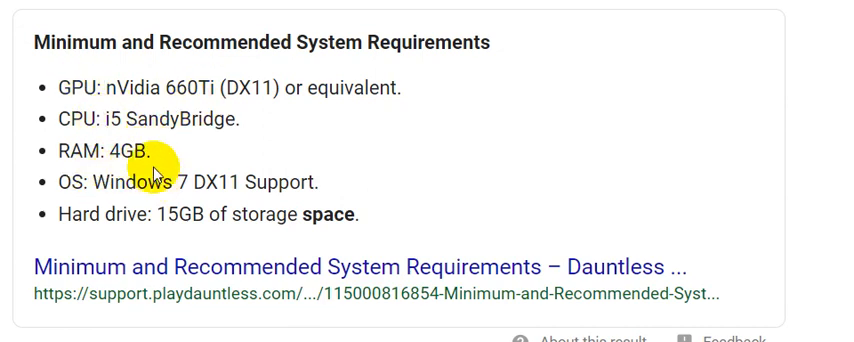
mouse_move(90, 216)
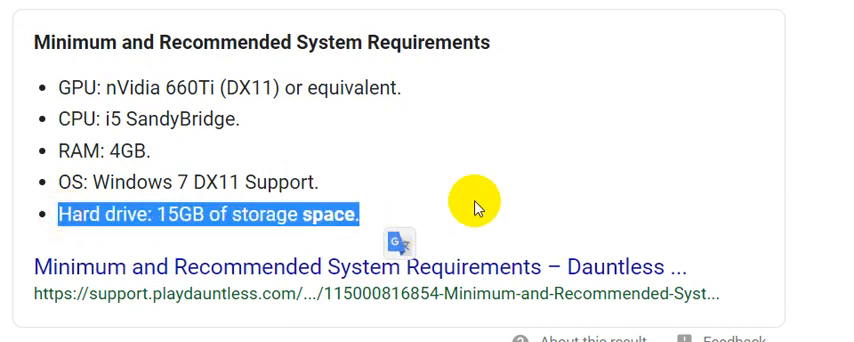
mouse_move(636, 144)
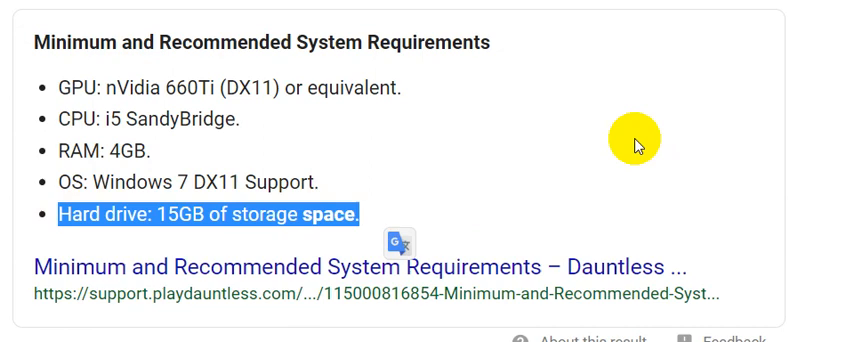
mouse_move(708, 198)
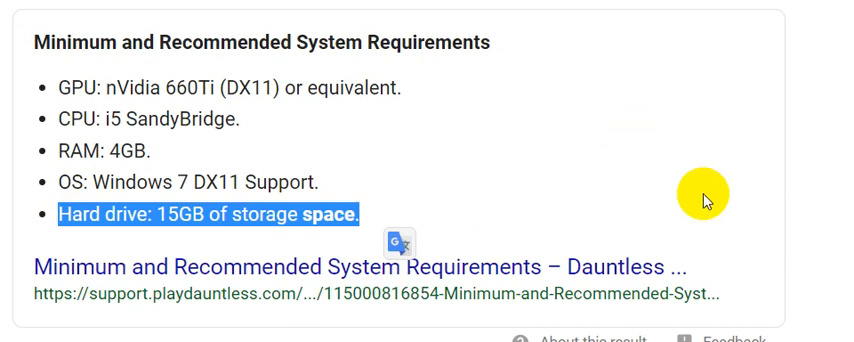
mouse_move(156, 240)
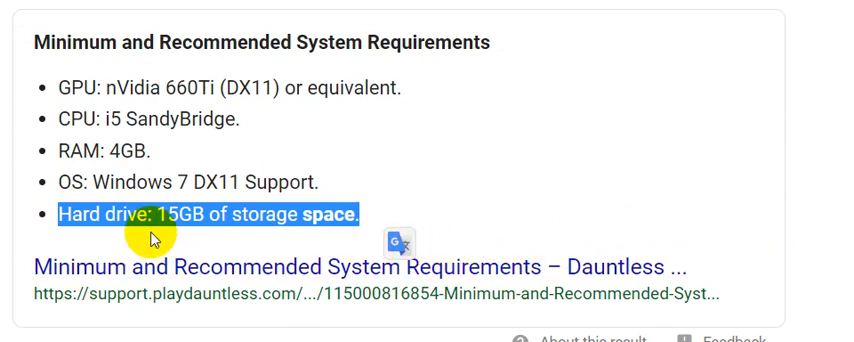
mouse_move(760, 96)
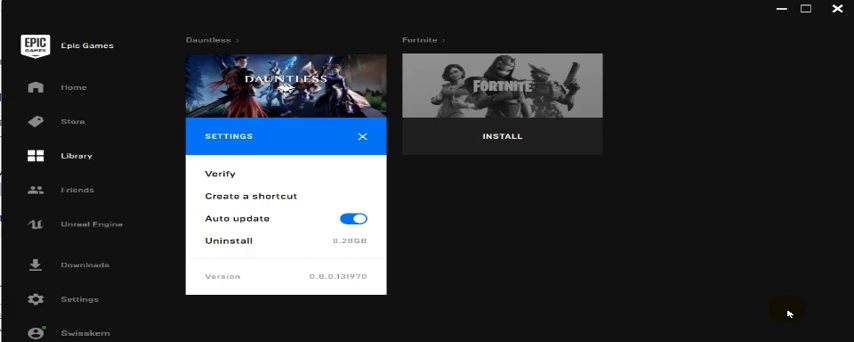
mouse_move(526, 280)
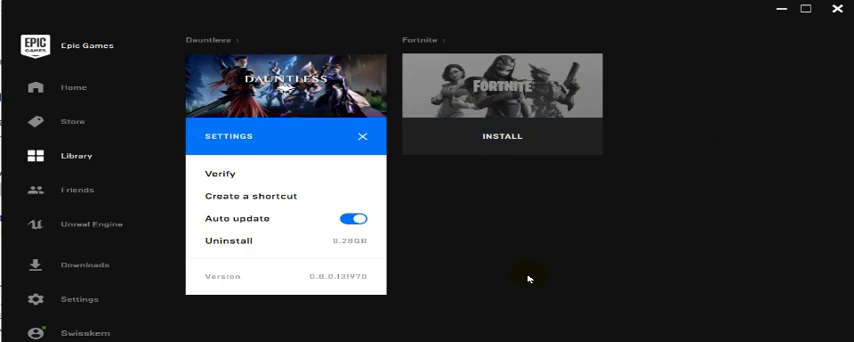
mouse_move(556, 298)
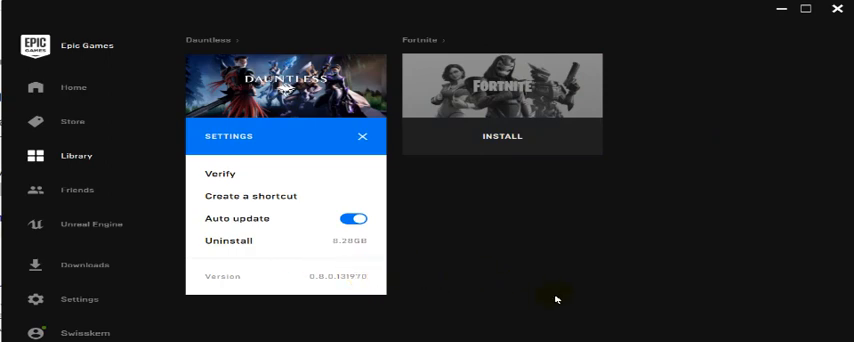
mouse_move(566, 254)
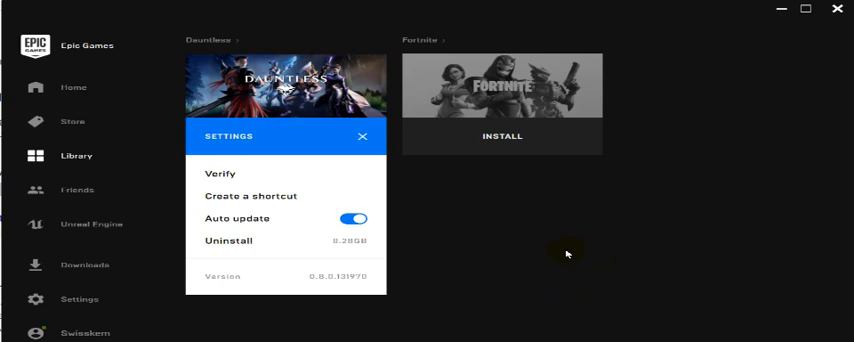
mouse_move(630, 254)
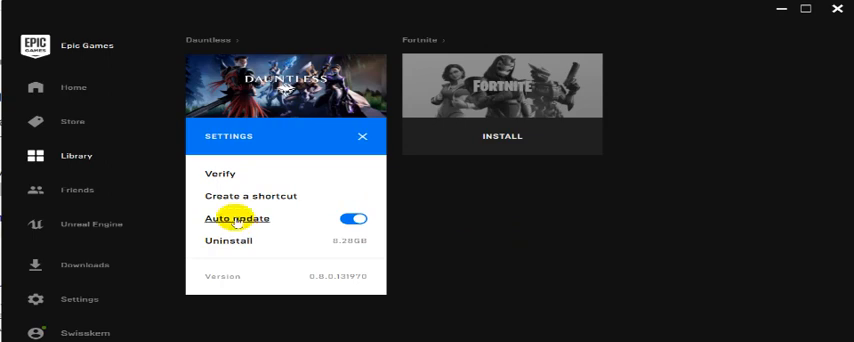
mouse_move(474, 242)
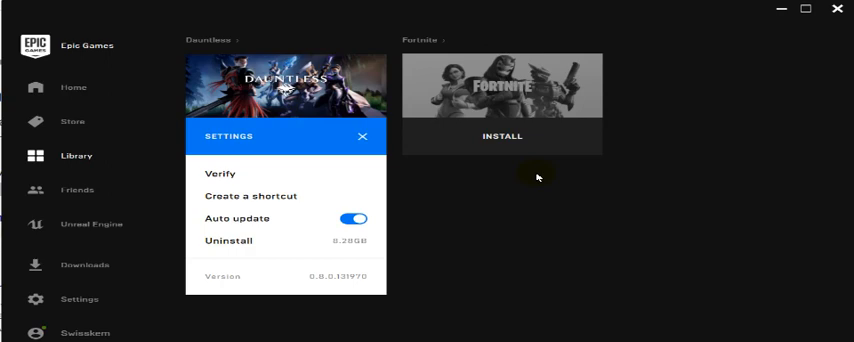
mouse_move(276, 232)
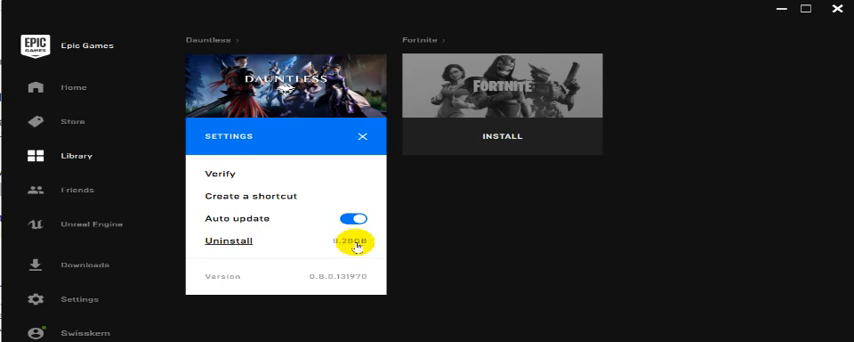
mouse_move(344, 250)
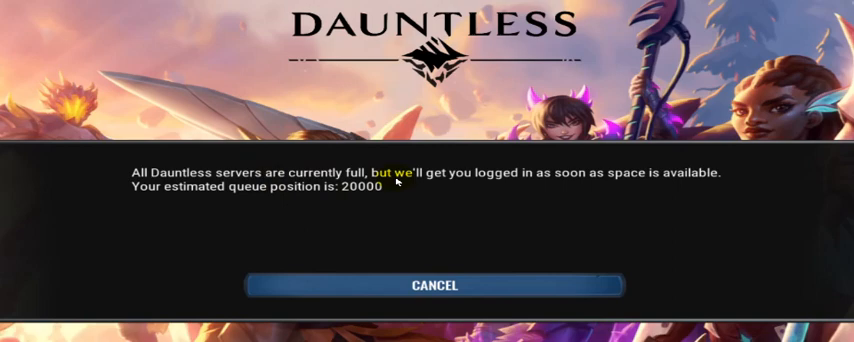
mouse_move(684, 186)
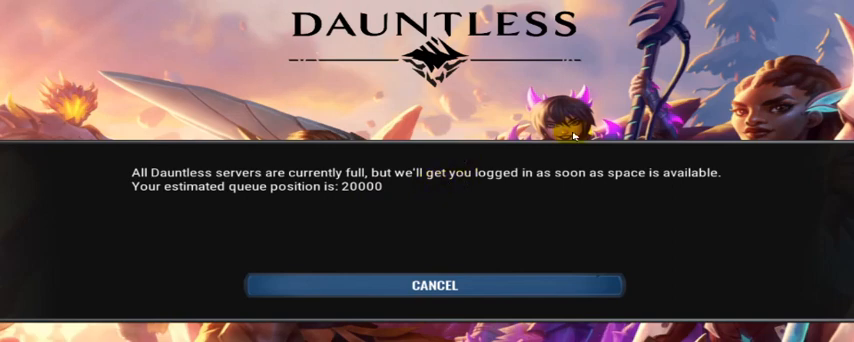
mouse_move(790, 14)
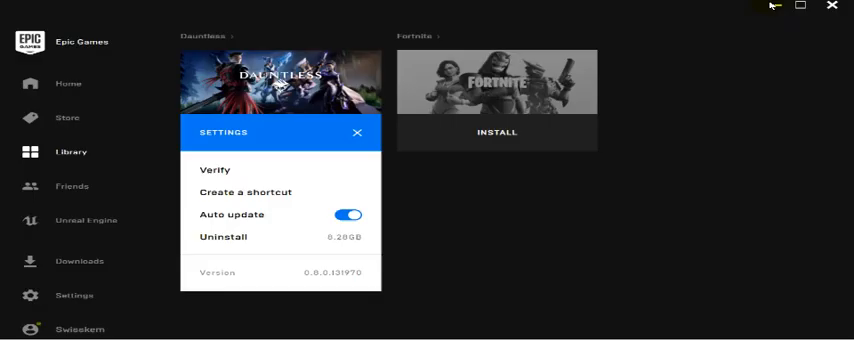
mouse_move(520, 178)
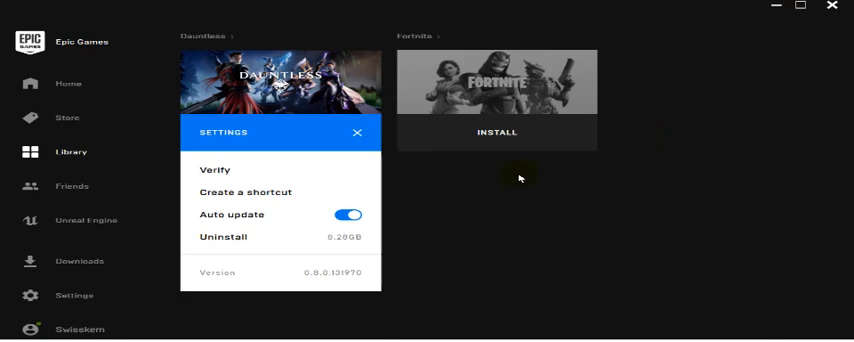
mouse_move(124, 160)
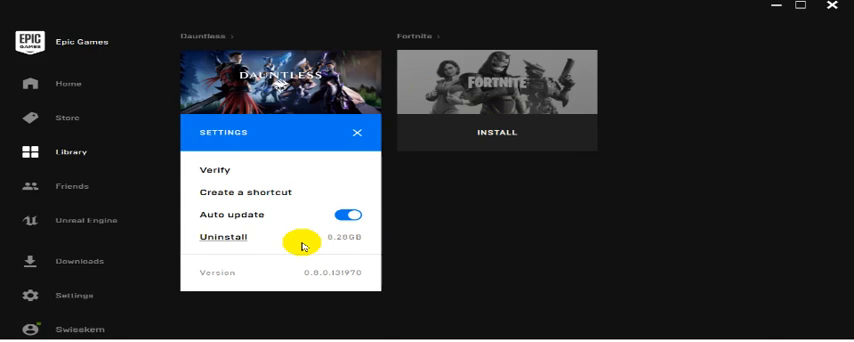
mouse_move(352, 248)
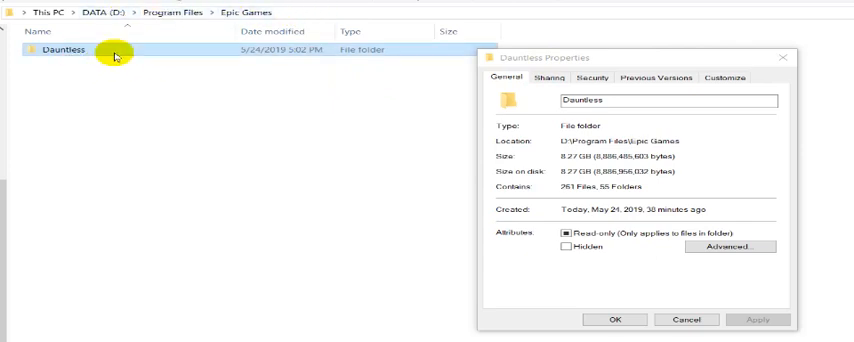
mouse_move(536, 92)
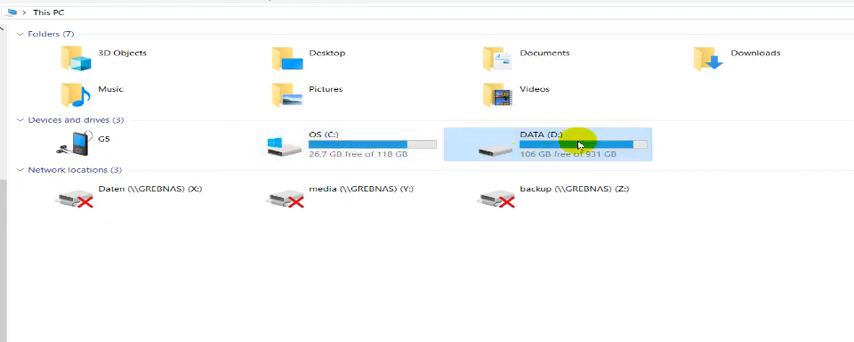
mouse_move(574, 144)
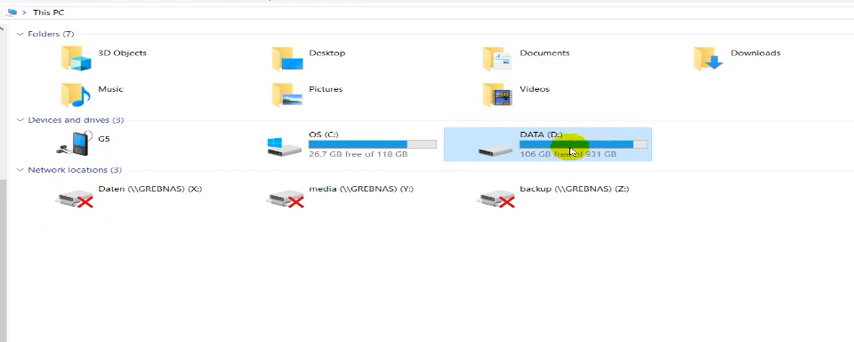
mouse_move(538, 148)
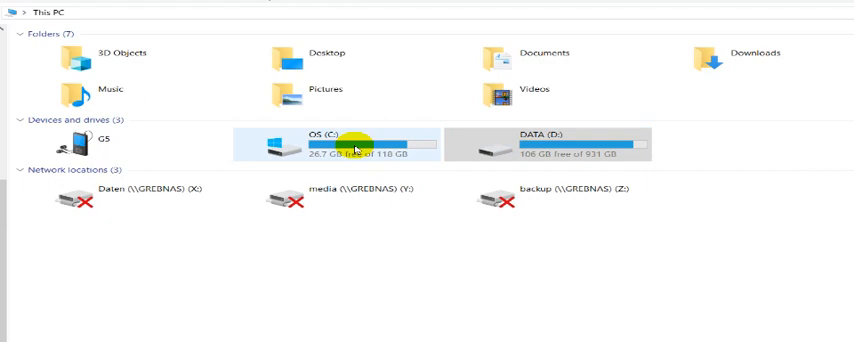
mouse_move(352, 150)
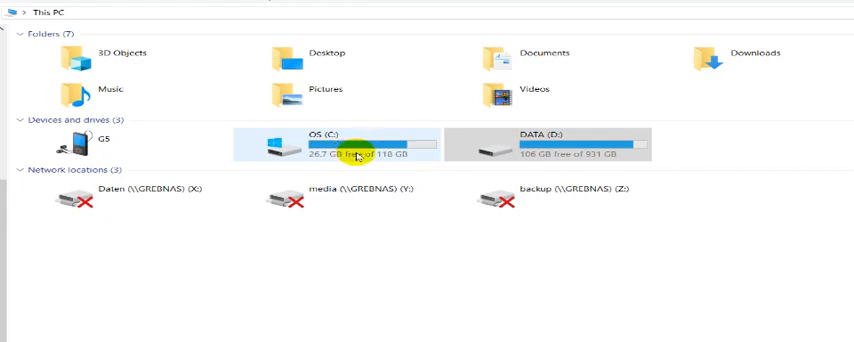
mouse_move(324, 144)
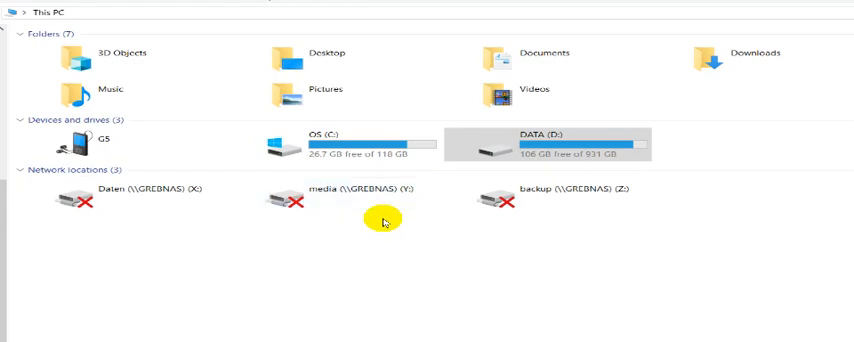
mouse_move(412, 236)
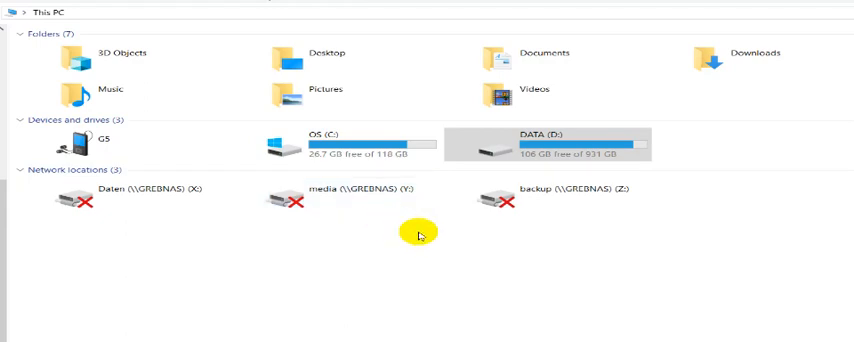
mouse_move(432, 240)
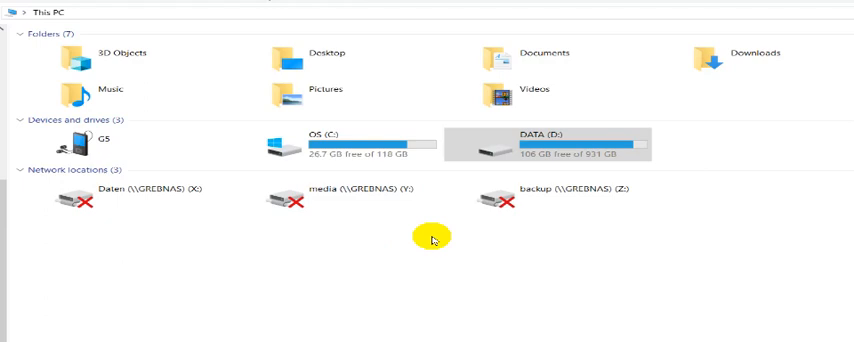
mouse_move(618, 220)
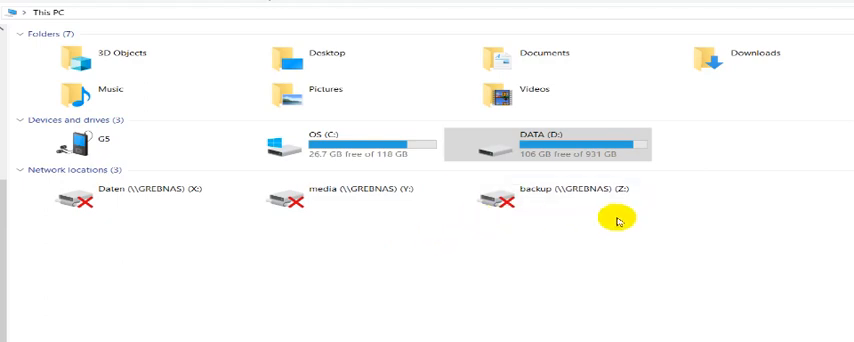
mouse_move(684, 230)
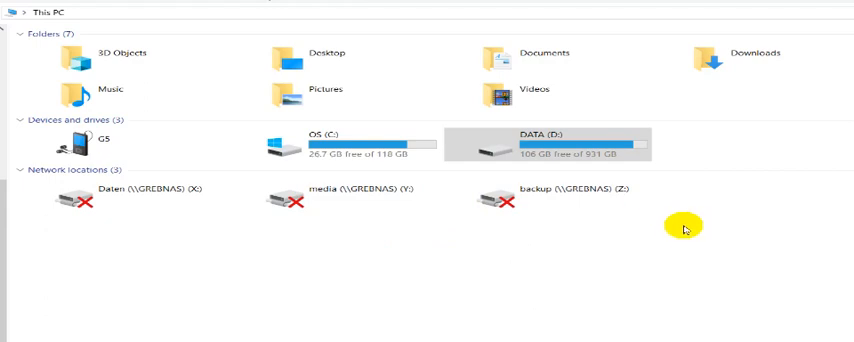
mouse_move(688, 234)
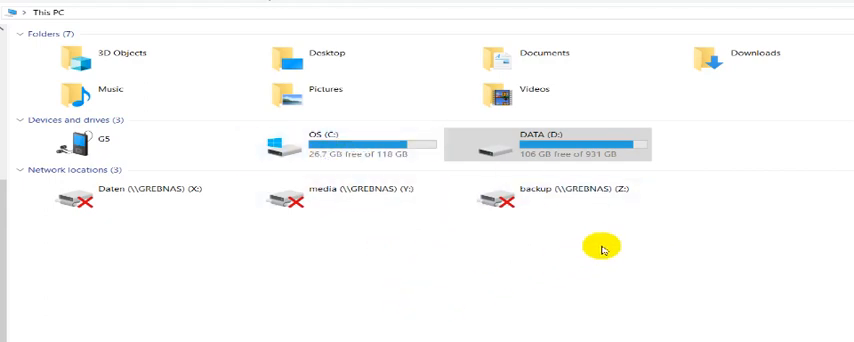
mouse_move(616, 254)
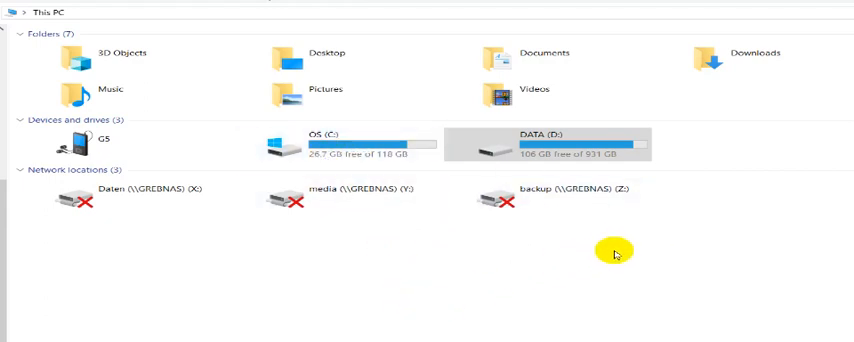
mouse_move(514, 244)
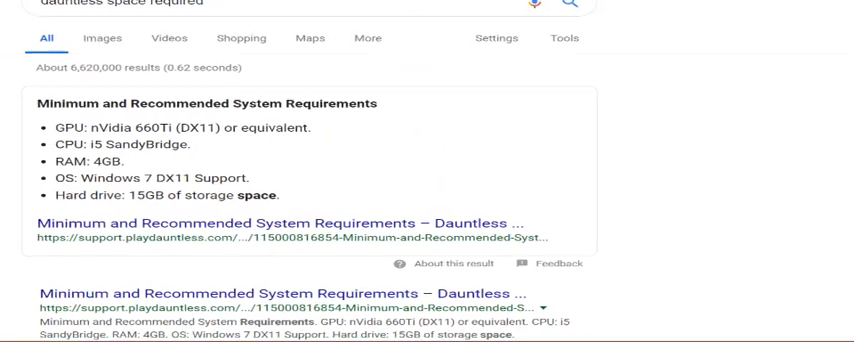
Highlight the Google result stating Dauntless needs 15GB of hard drive storage space
double_click(264, 194)
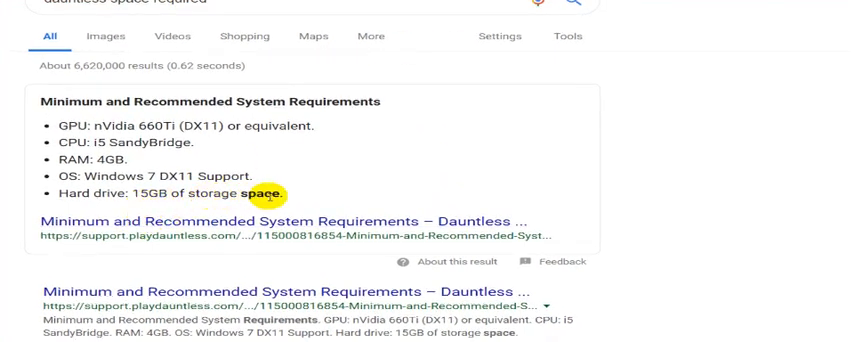
mouse_move(372, 190)
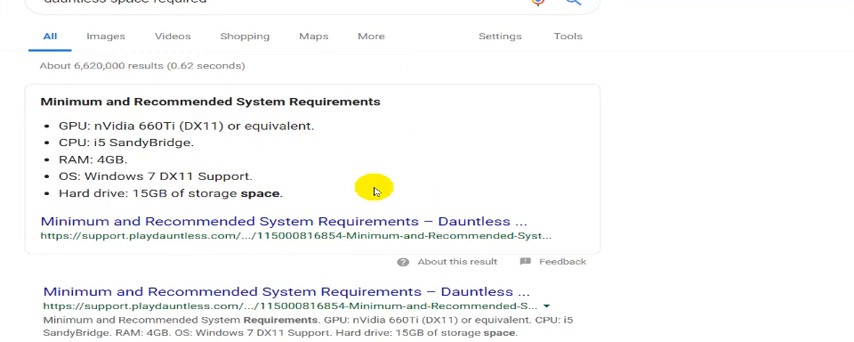
mouse_move(728, 126)
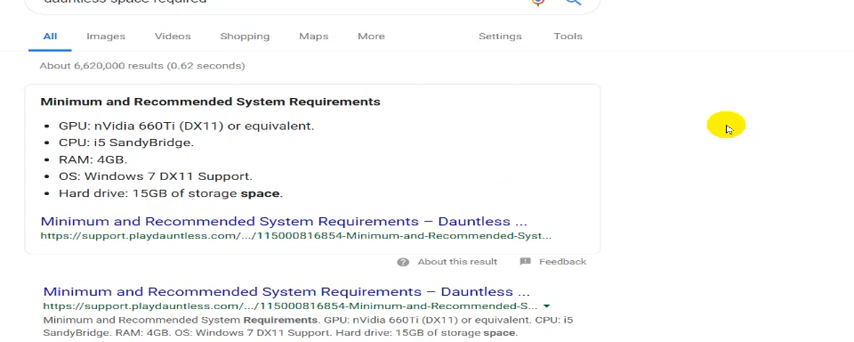
mouse_move(752, 92)
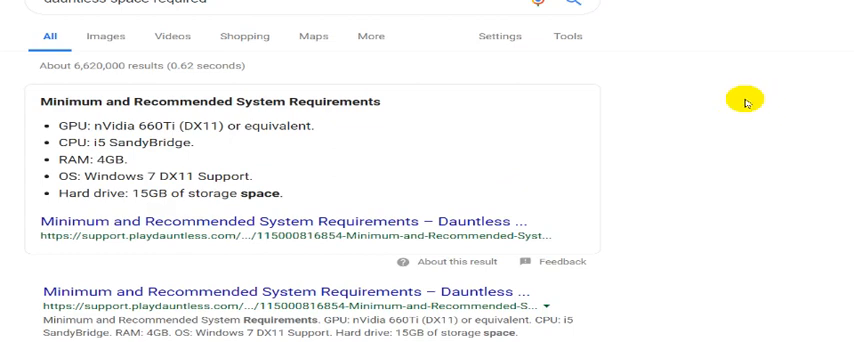
mouse_move(762, 104)
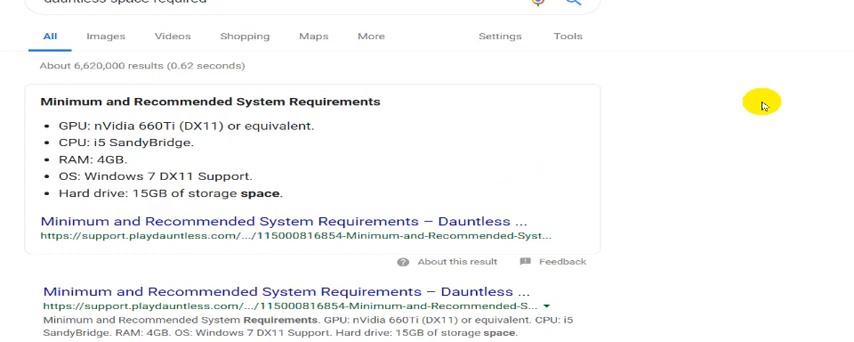
mouse_move(772, 62)
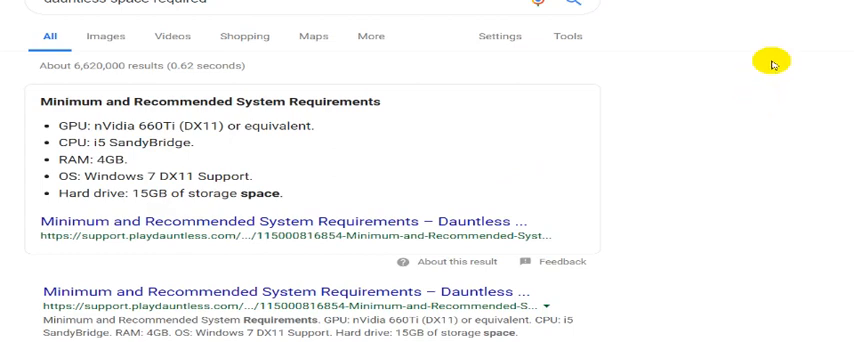
mouse_move(812, 6)
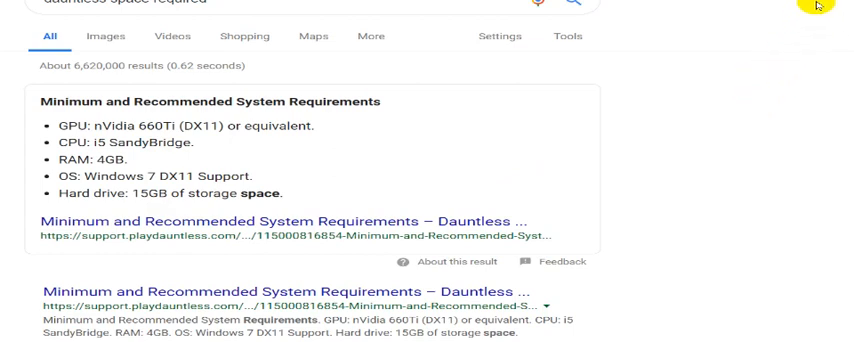